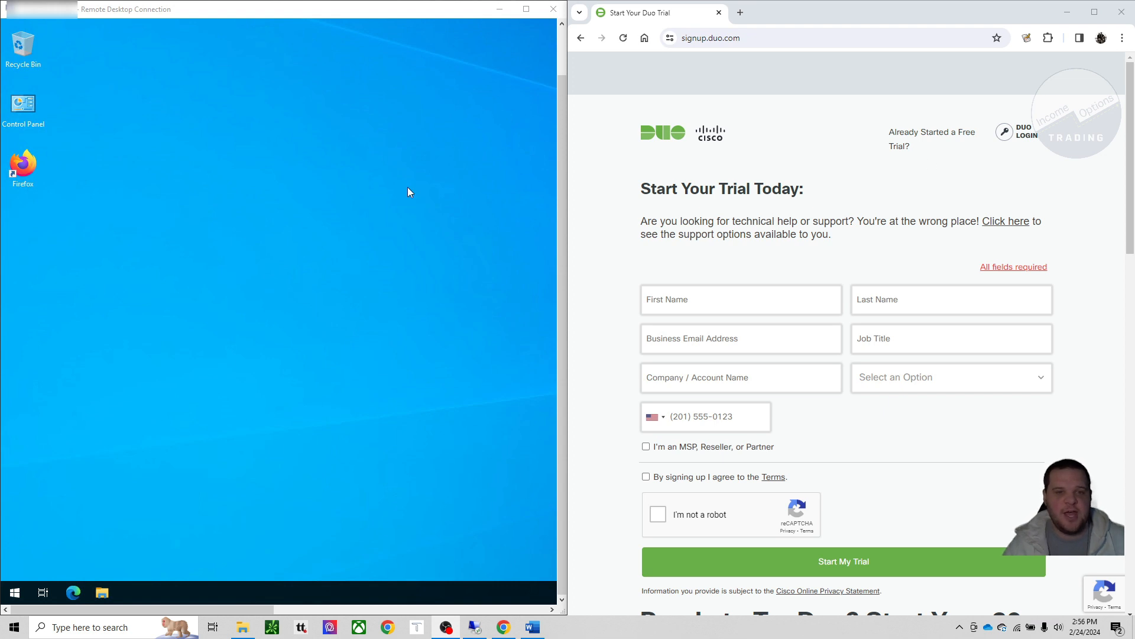
mouse_move(330, 255)
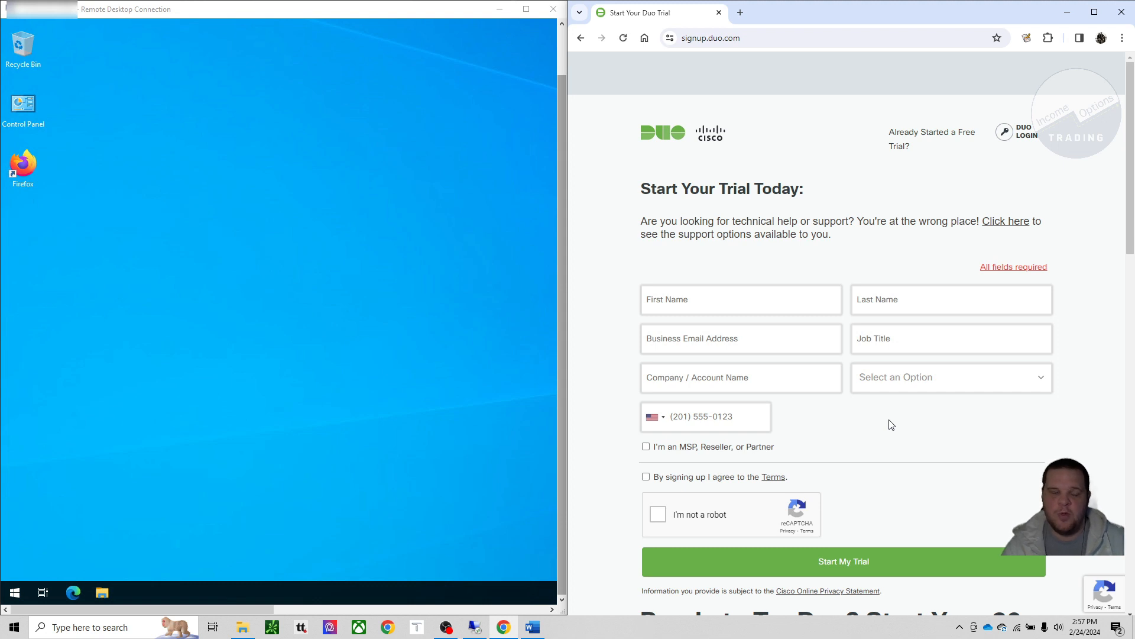
Step: Go to the Duo admin panel address and view the Applications page listing Microsoft RDP
click(724, 38)
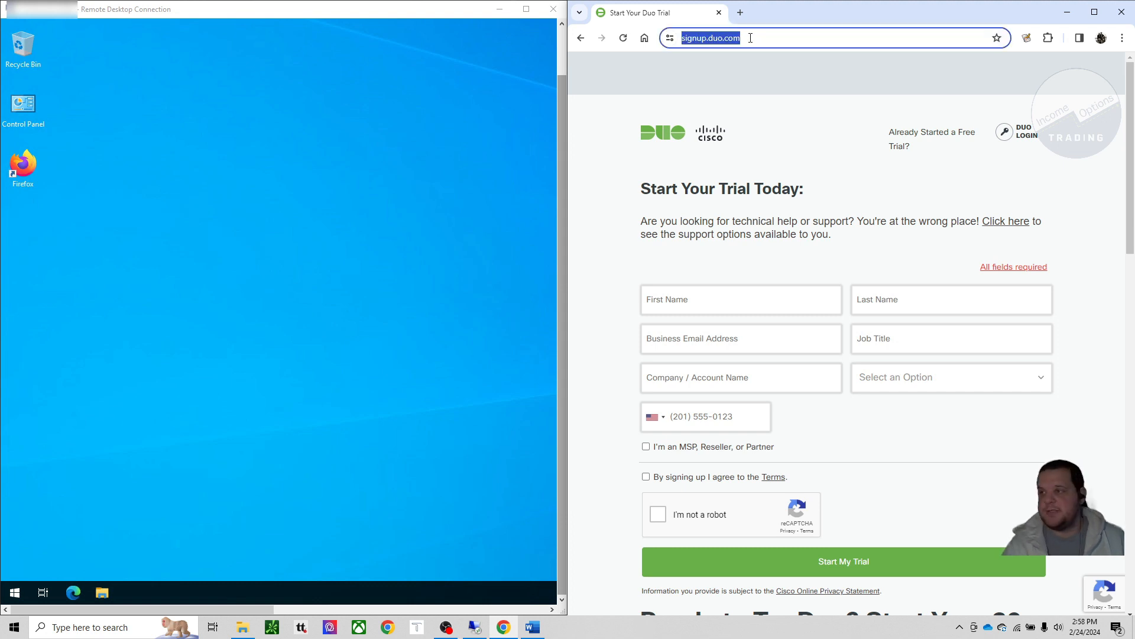
text(admin-5bd17647)
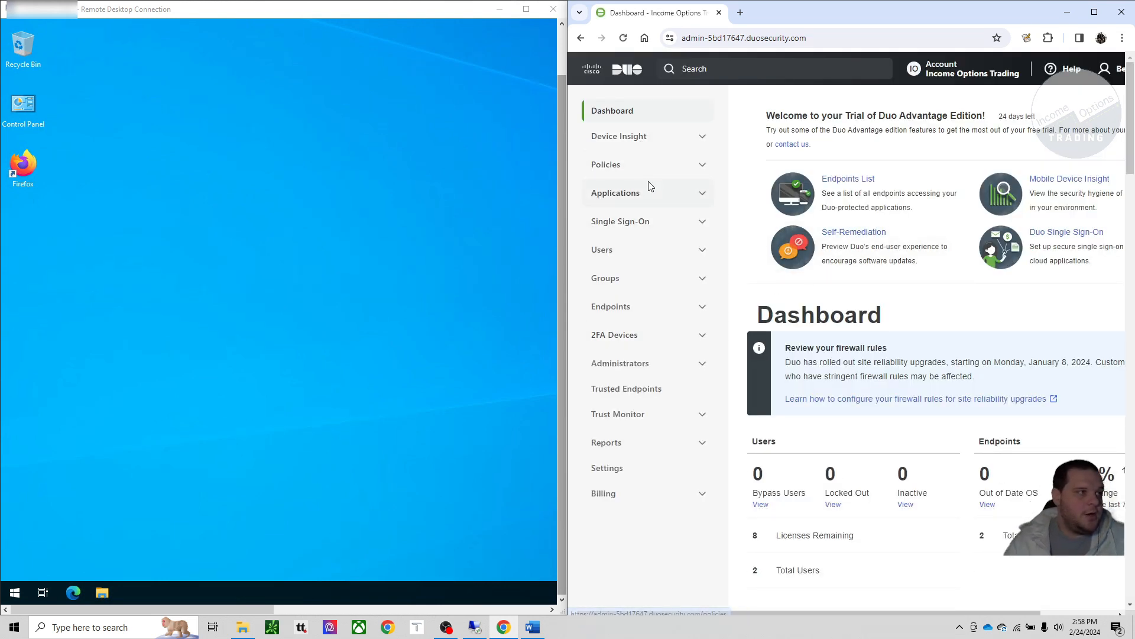
click(615, 193)
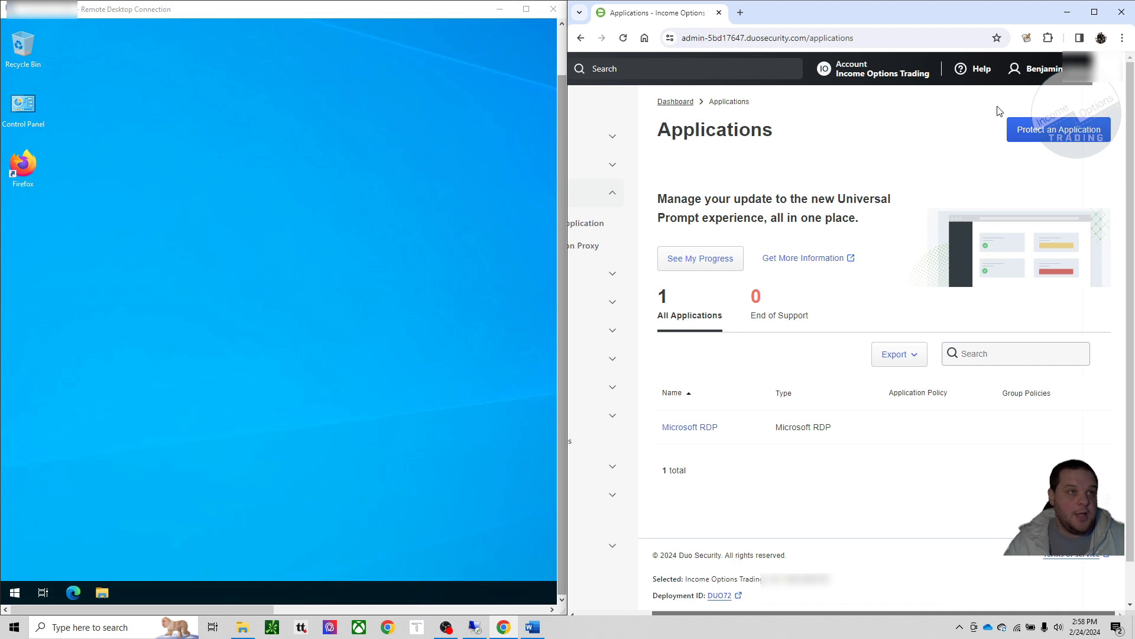
Step: Search the catalogue for 'rdp' and protect Microsoft RDP, revealing its integration key, secret key and API hostname
click(1057, 129)
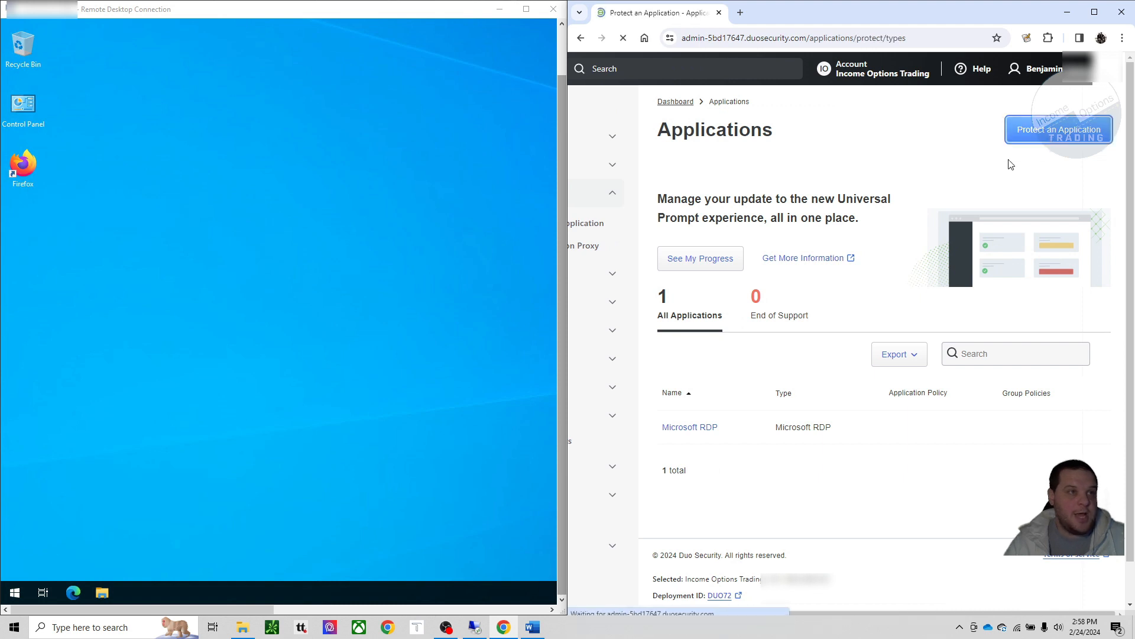
click(1057, 129)
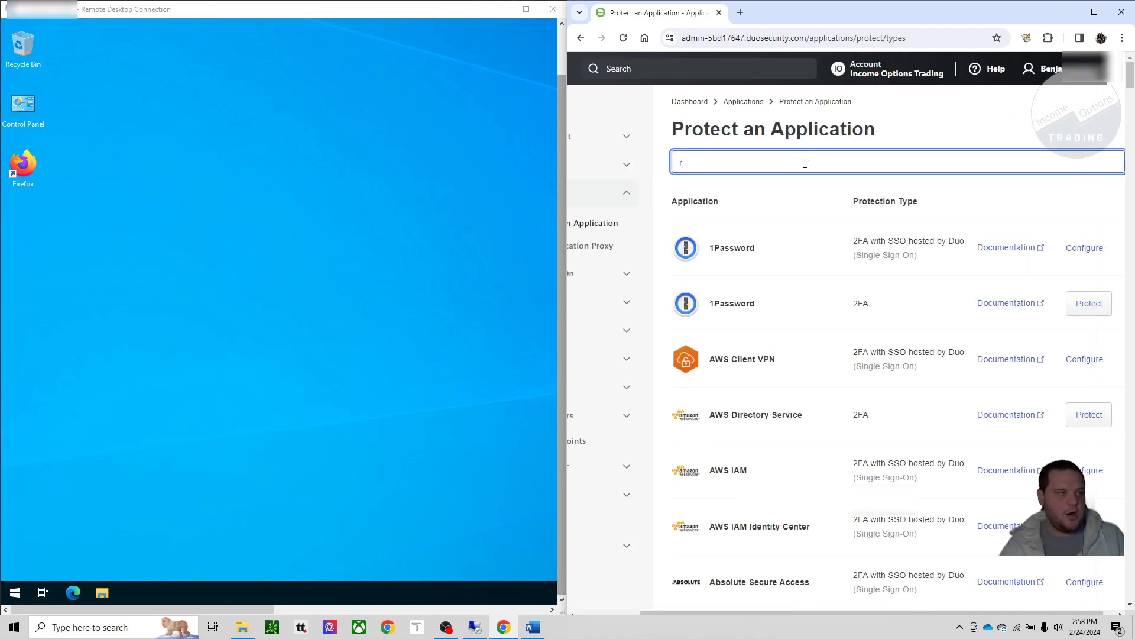
text(dp)
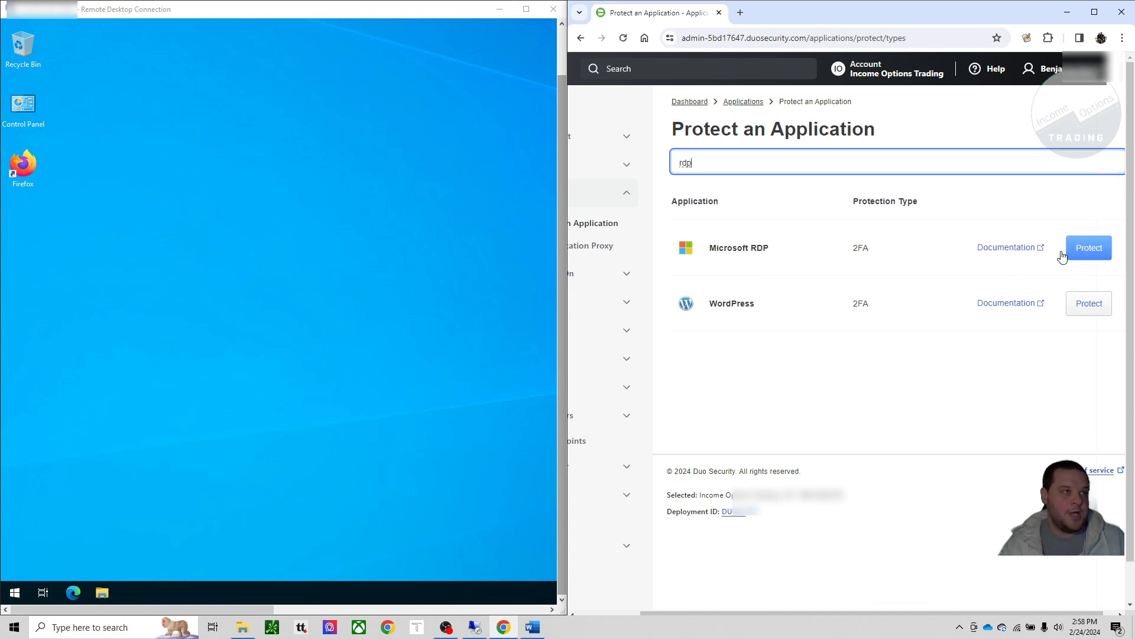
click(1087, 247)
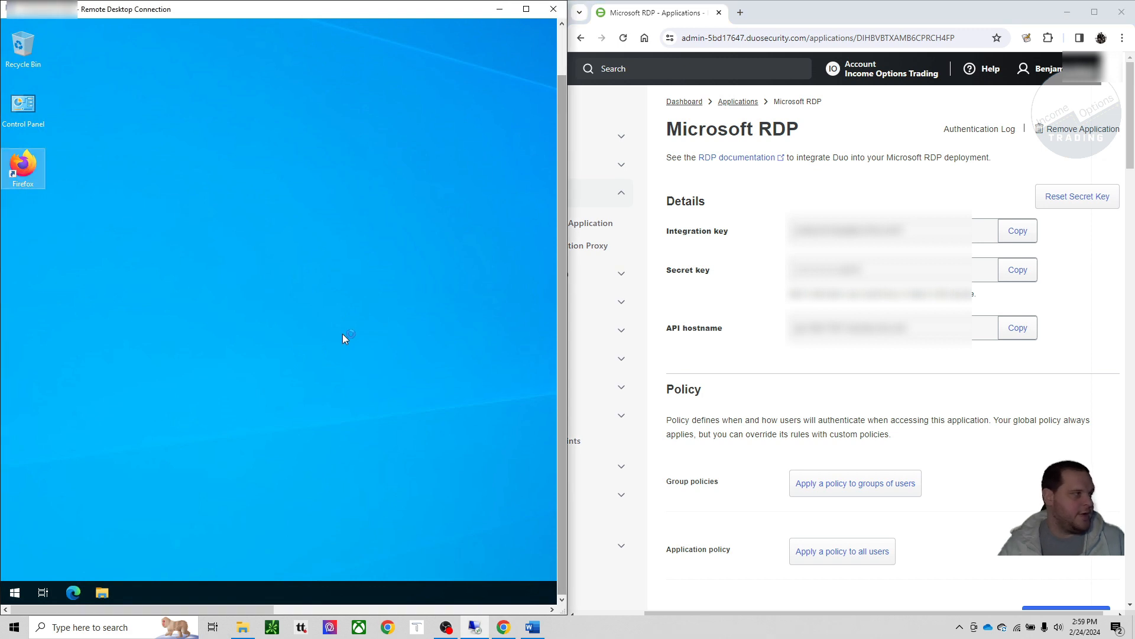
Step: From Firefox on the VPS, run the downloaded duo-win-login installer to reach its welcome step
click(24, 168)
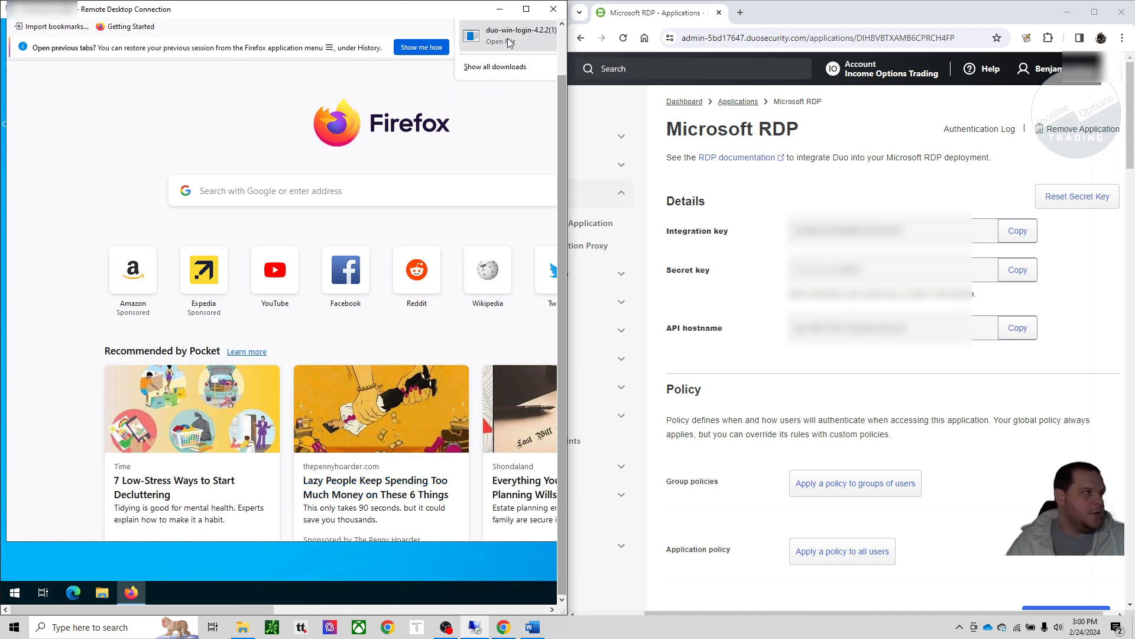
click(496, 41)
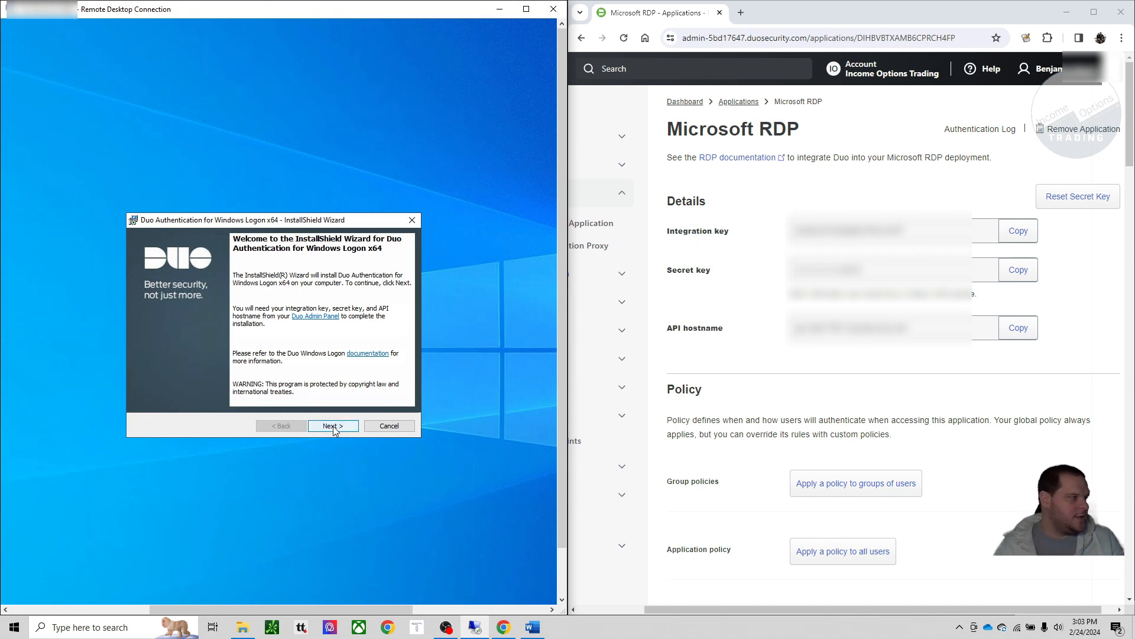
Step: Supply the installer with the RDP application's API hostname, integration key and secret key
click(333, 425)
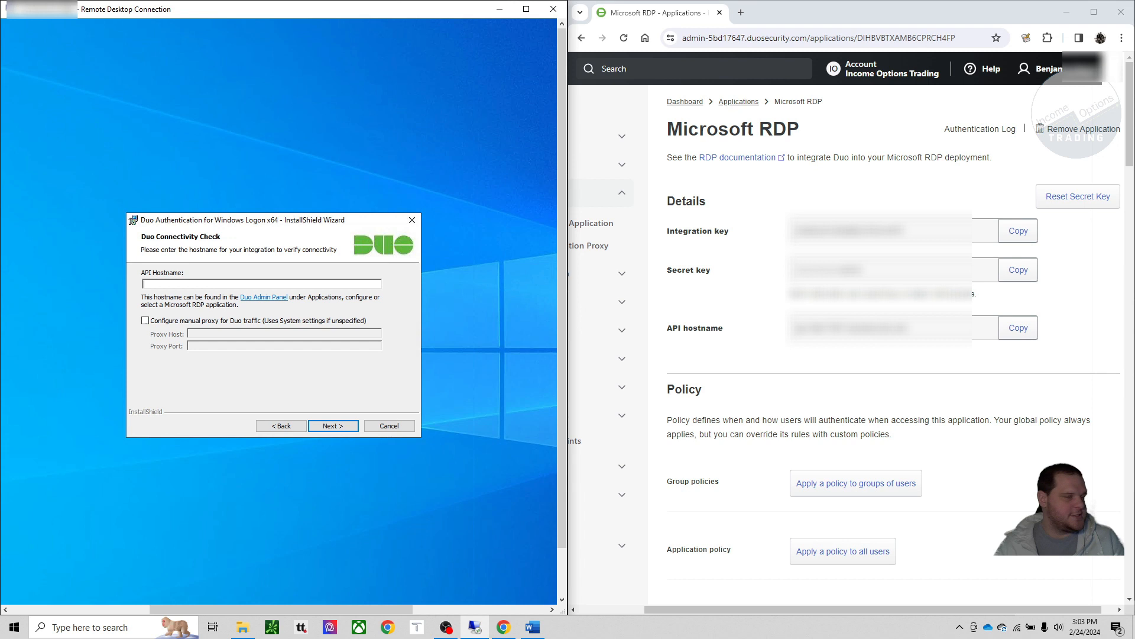
click(1017, 328)
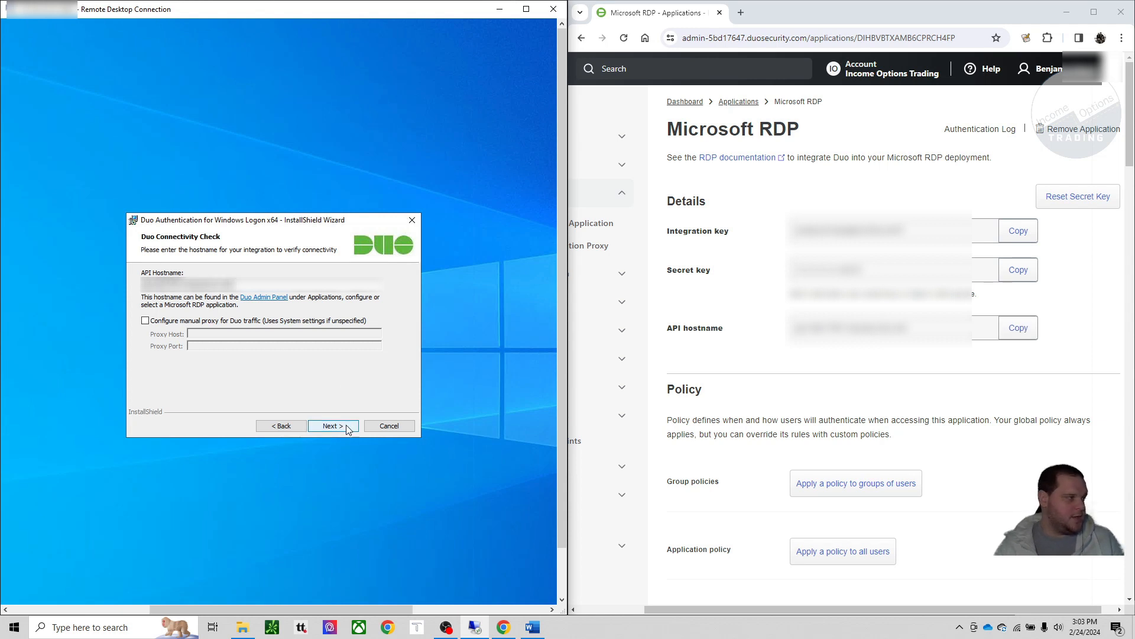
click(333, 426)
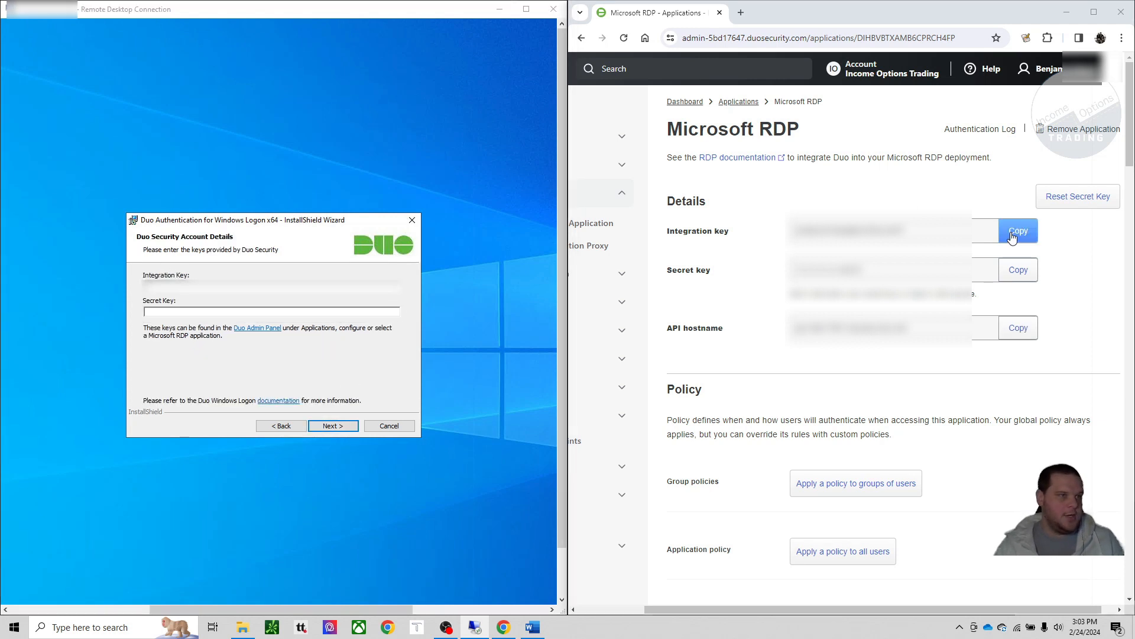
click(1017, 230)
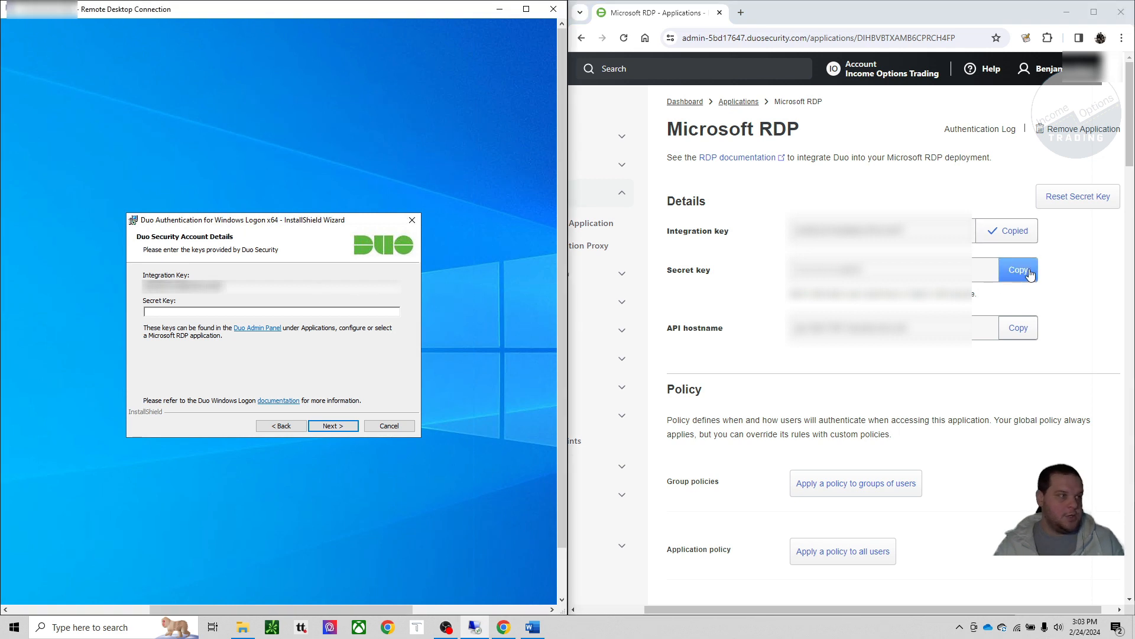
click(1017, 269)
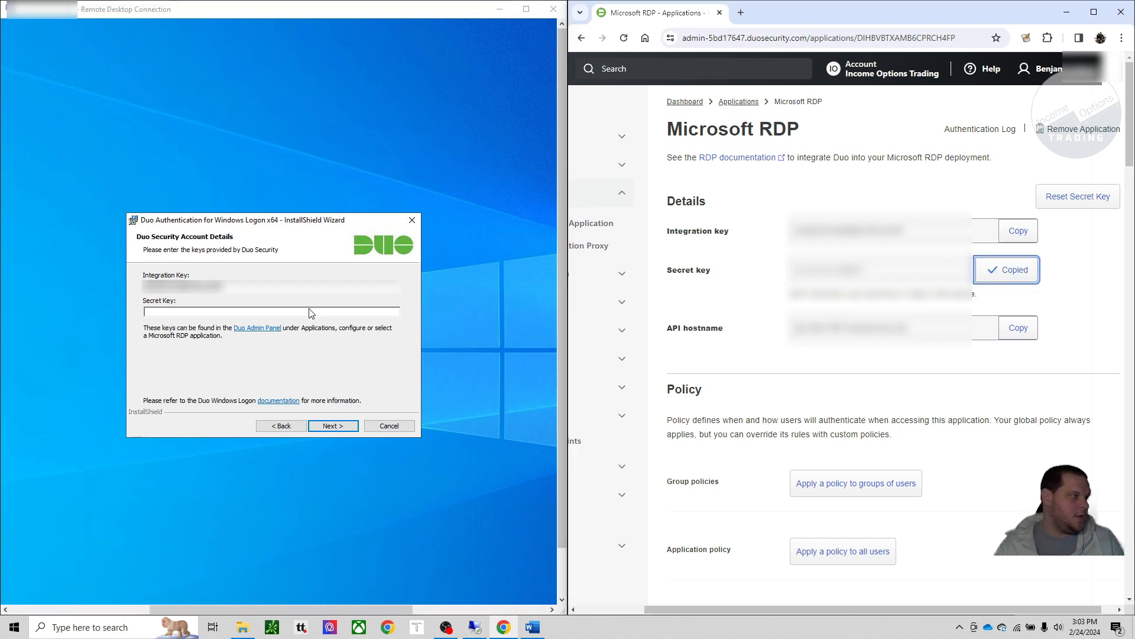
click(332, 425)
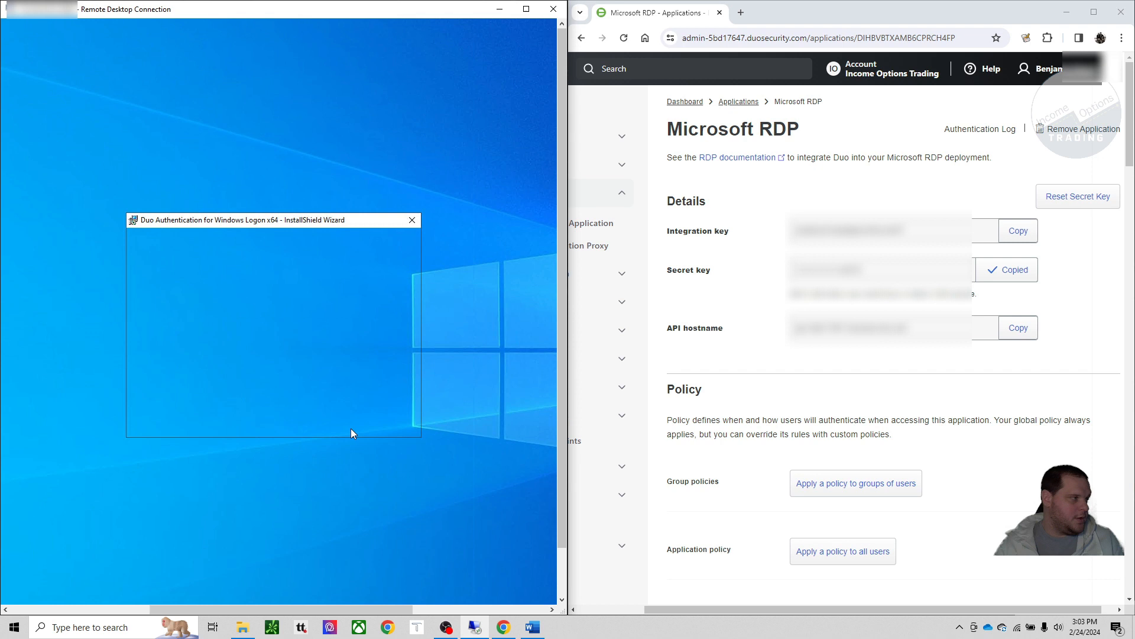
click(334, 425)
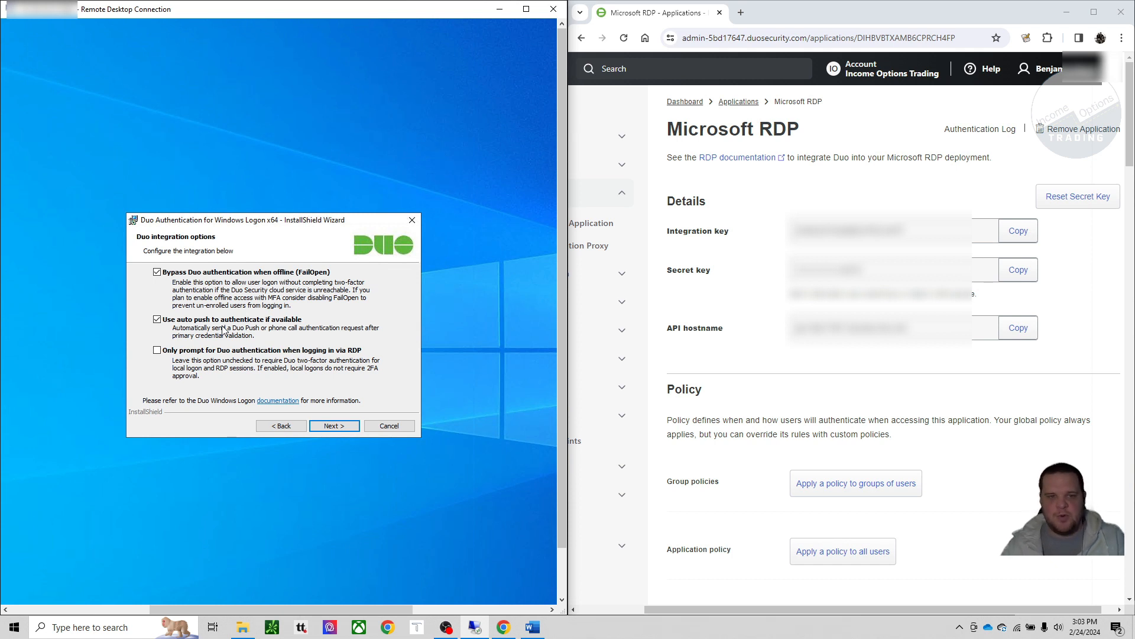
Step: Keep offline bypass and auto push, skip smart card and UAC protection, and finish installing
click(333, 426)
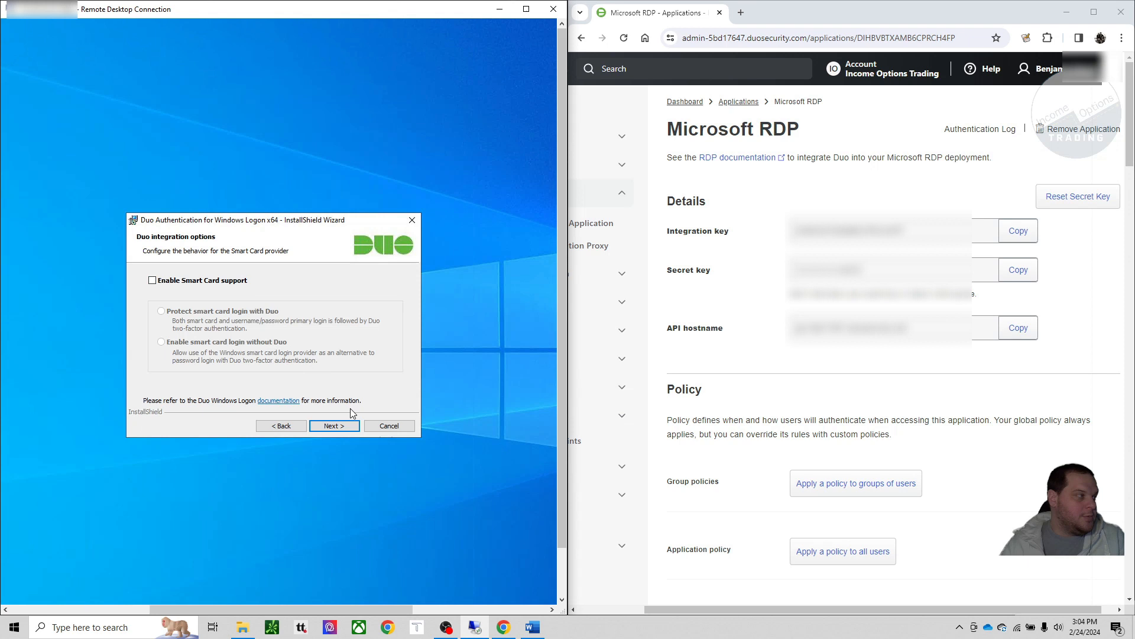
click(333, 425)
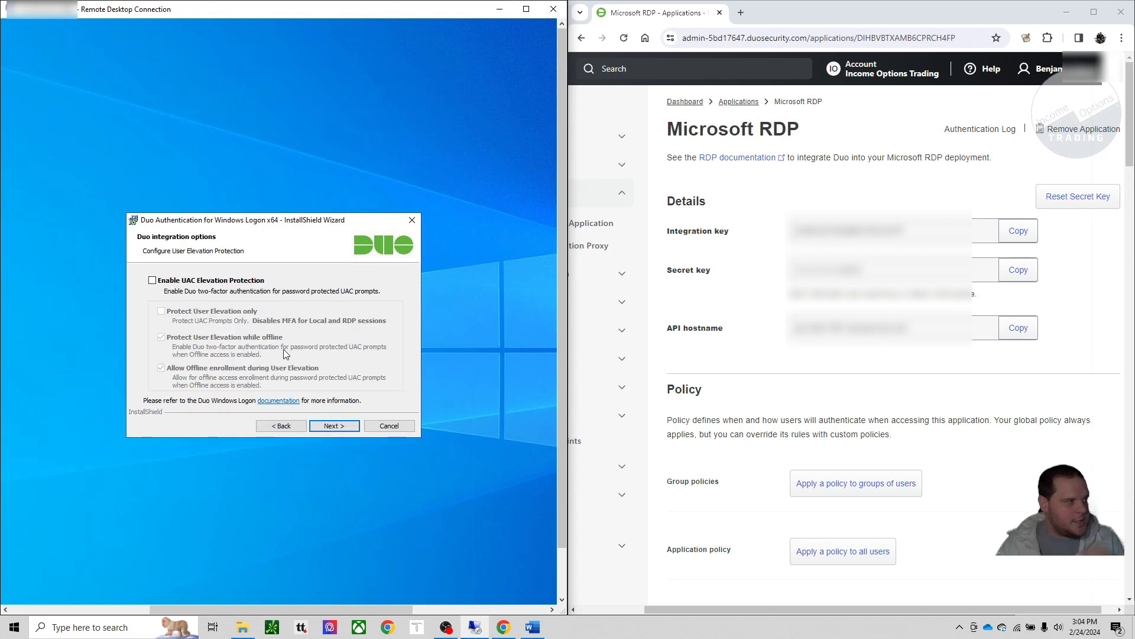
click(333, 424)
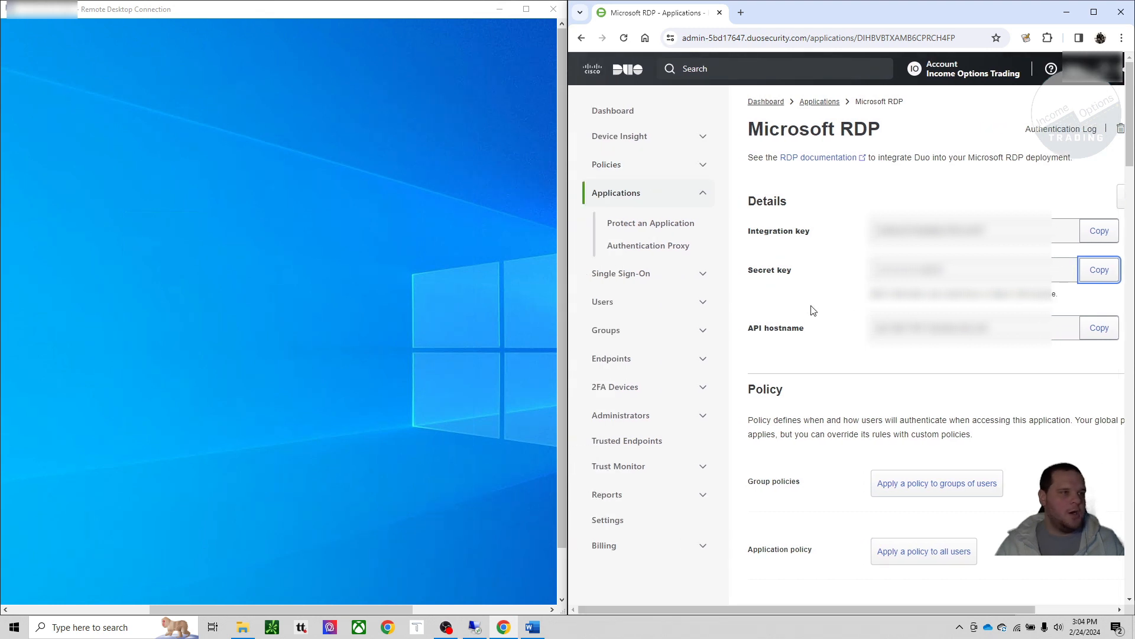
Step: View the iot user's enrolled phone and Android endpoint, then return to the Users list
click(604, 302)
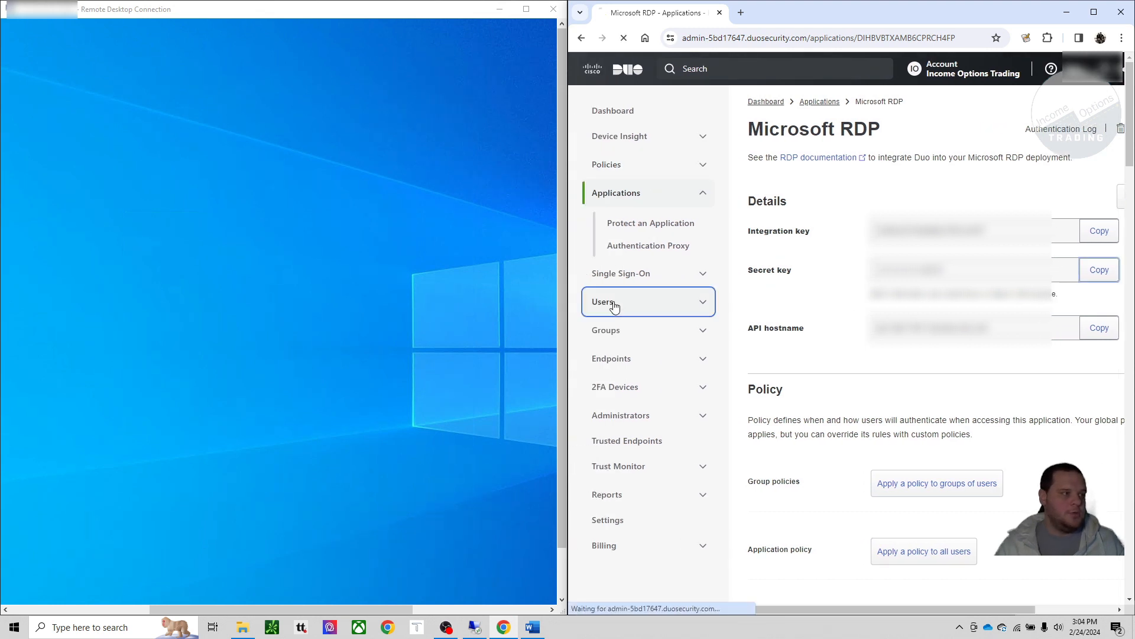
click(604, 301)
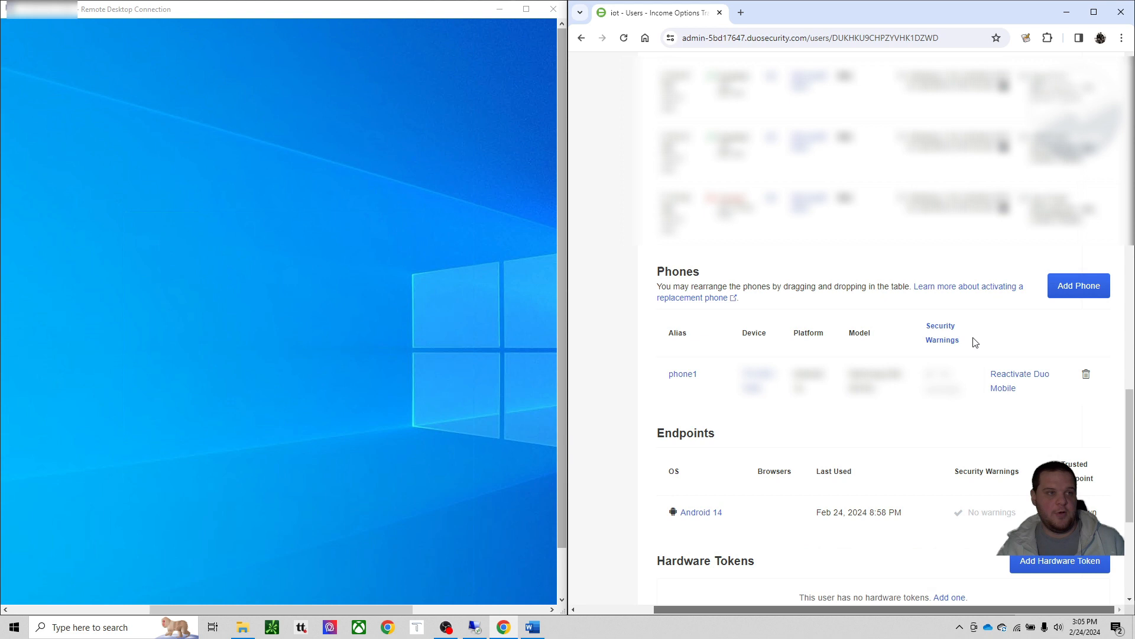
click(582, 38)
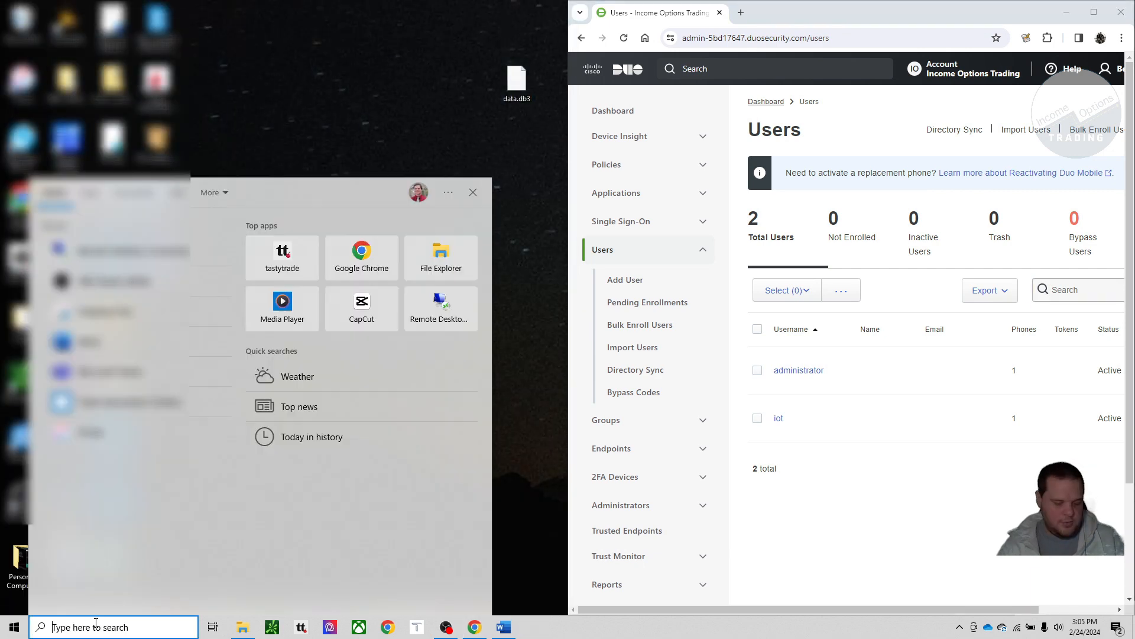
Step: Connect to the VPS via Remote Desktop as iot, approve the Duo push, and reach the remote desktop
text(remo)
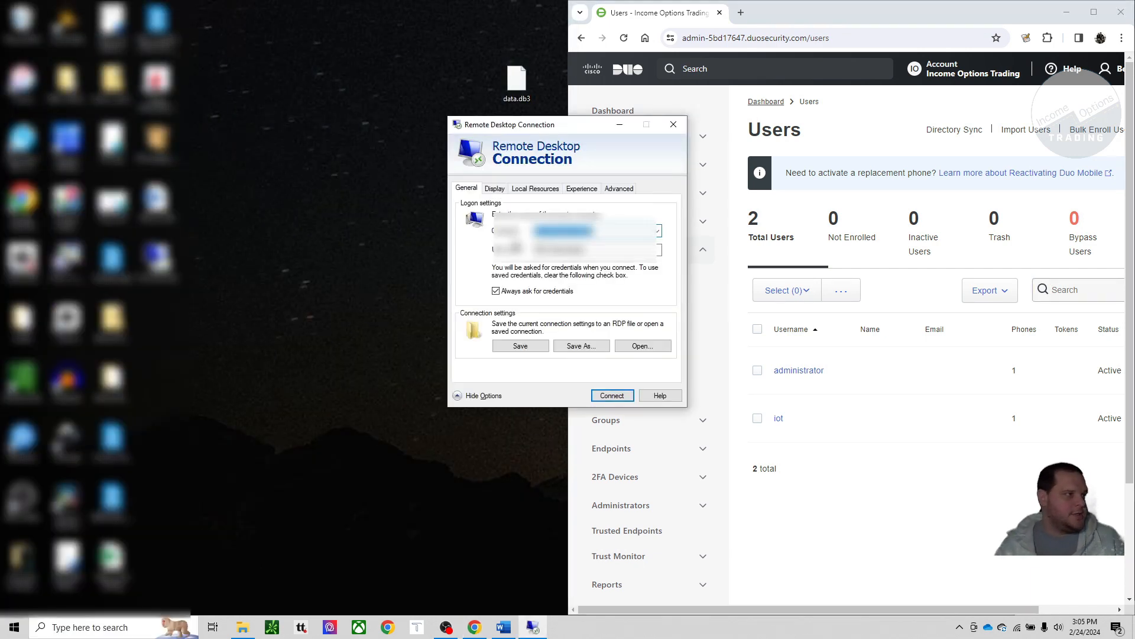
click(612, 395)
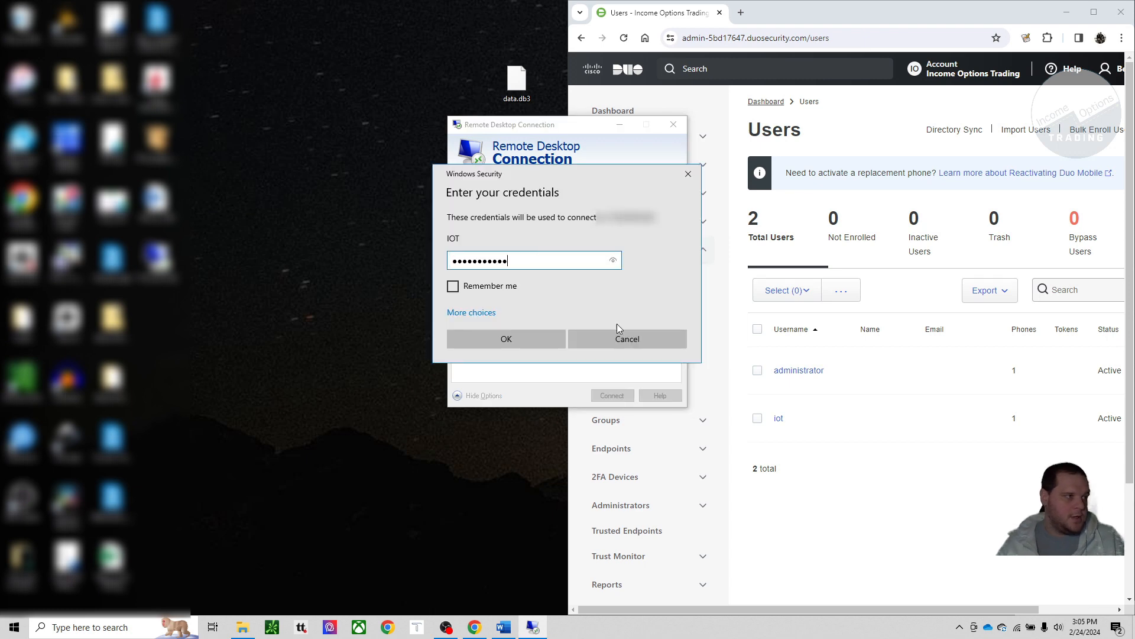
click(505, 338)
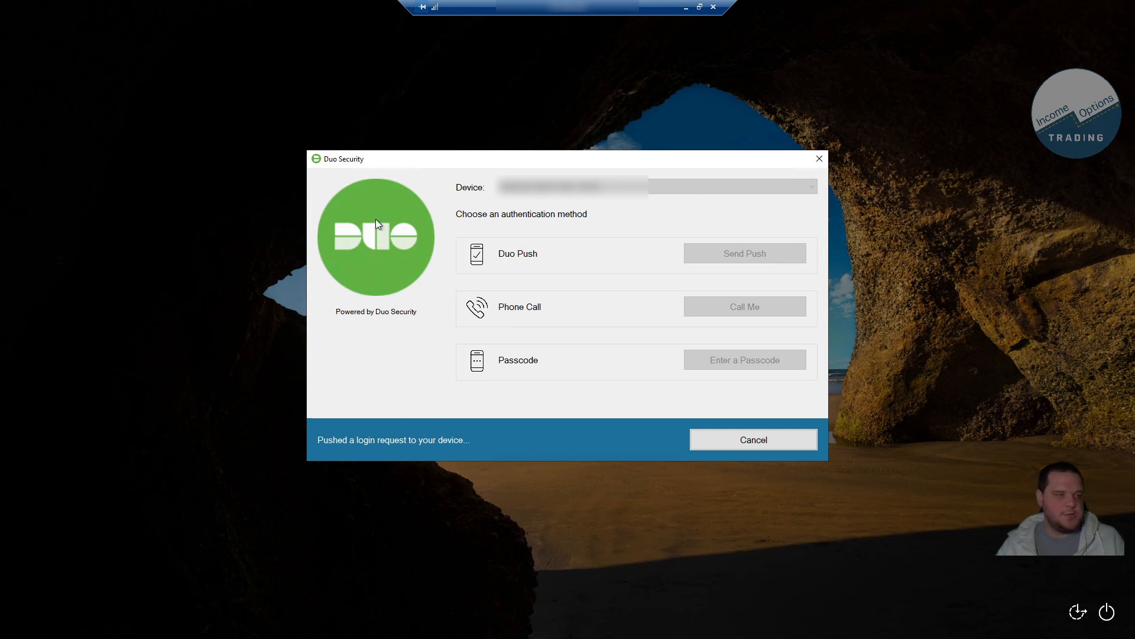
mouse_move(370, 249)
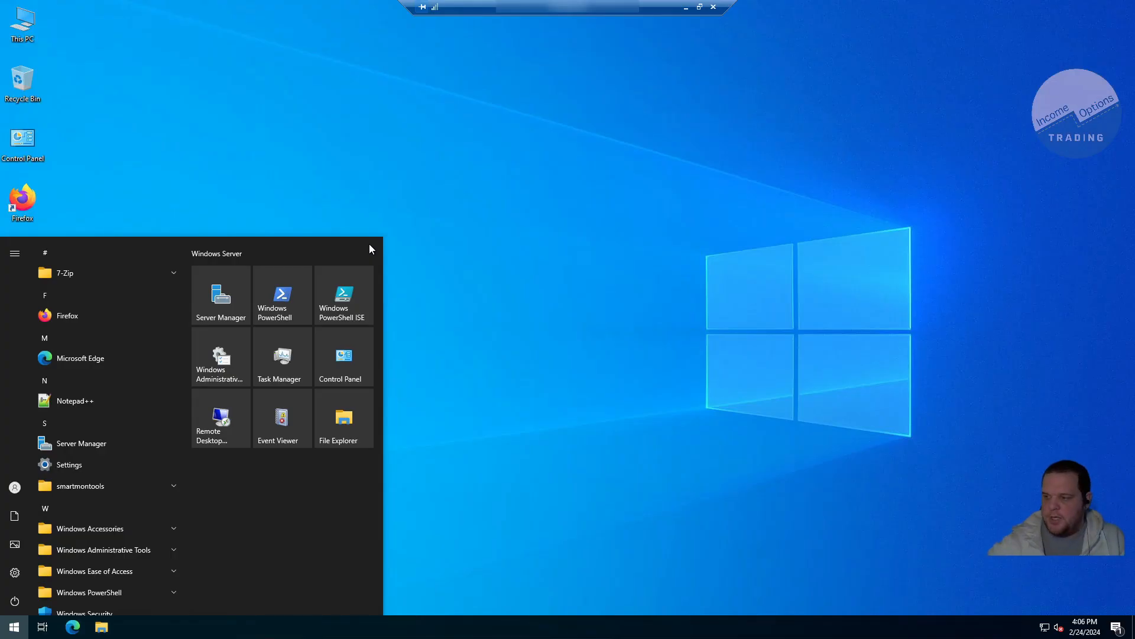
click(517, 231)
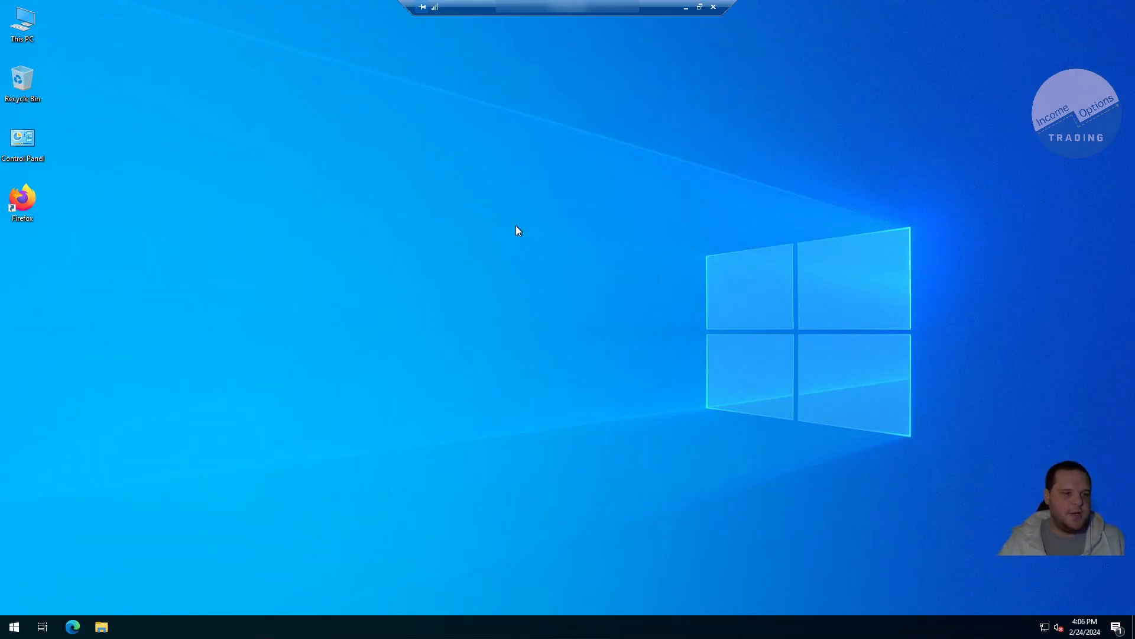